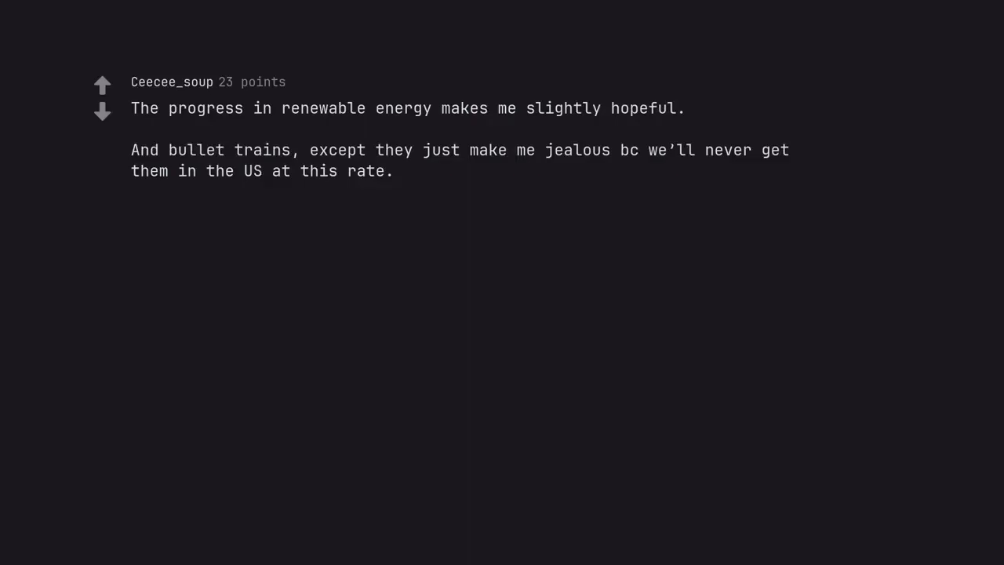
scroll("down", 3)
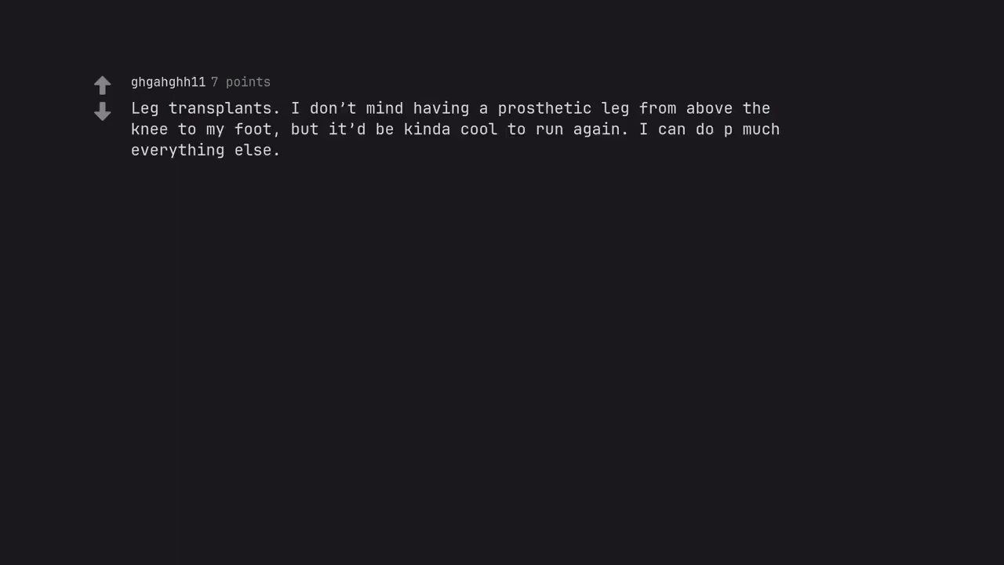